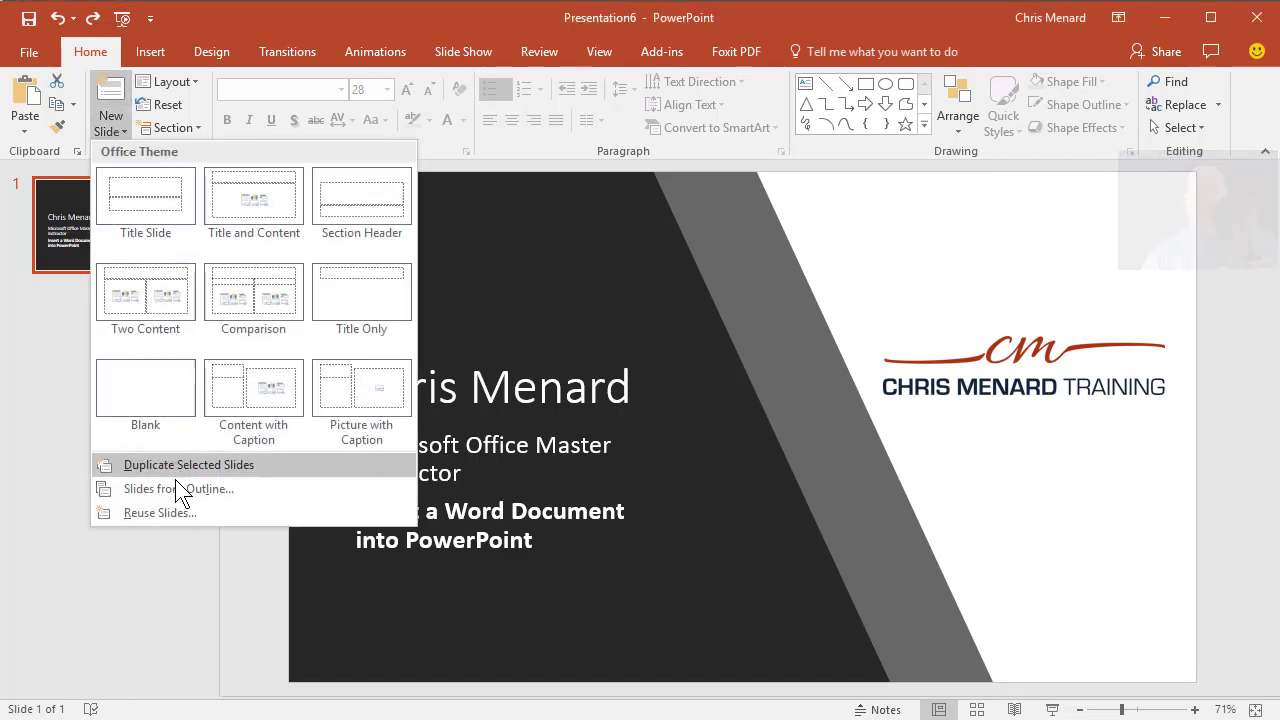
pyautogui.moveTo(178, 489)
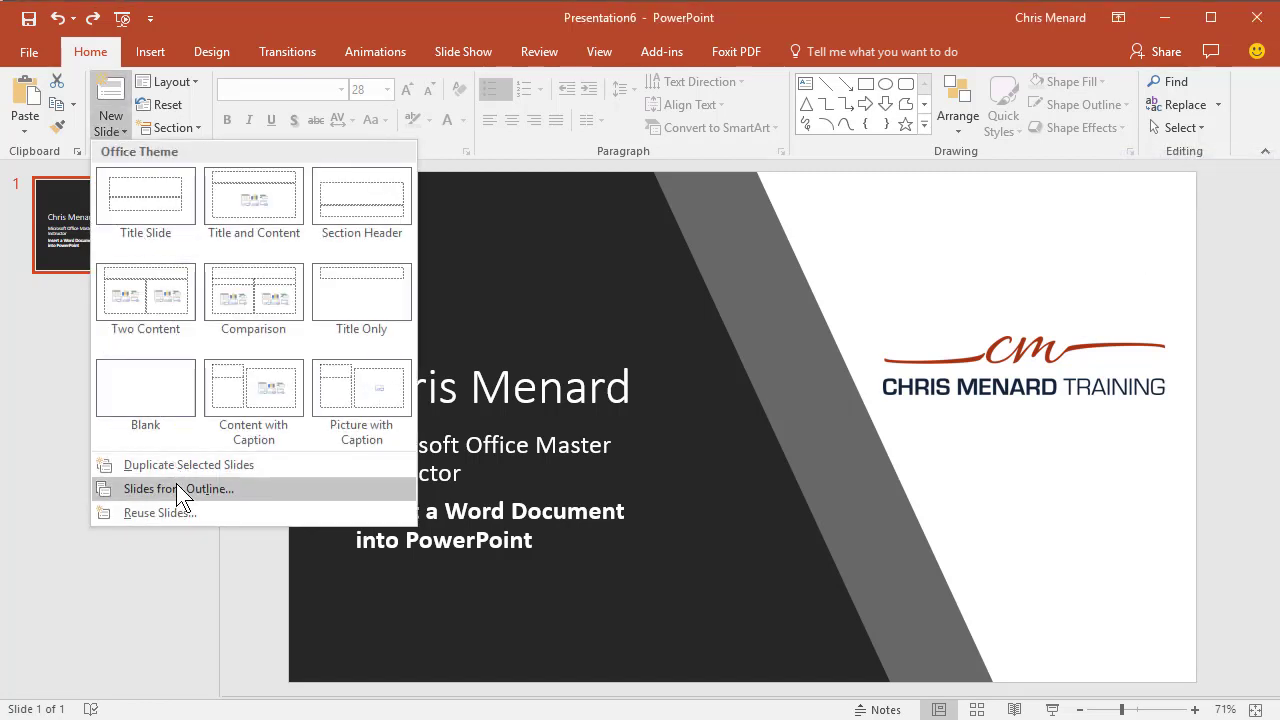
# Step: Insert slides from the Time Off.docx outline after the title slide
pyautogui.click(178, 489)
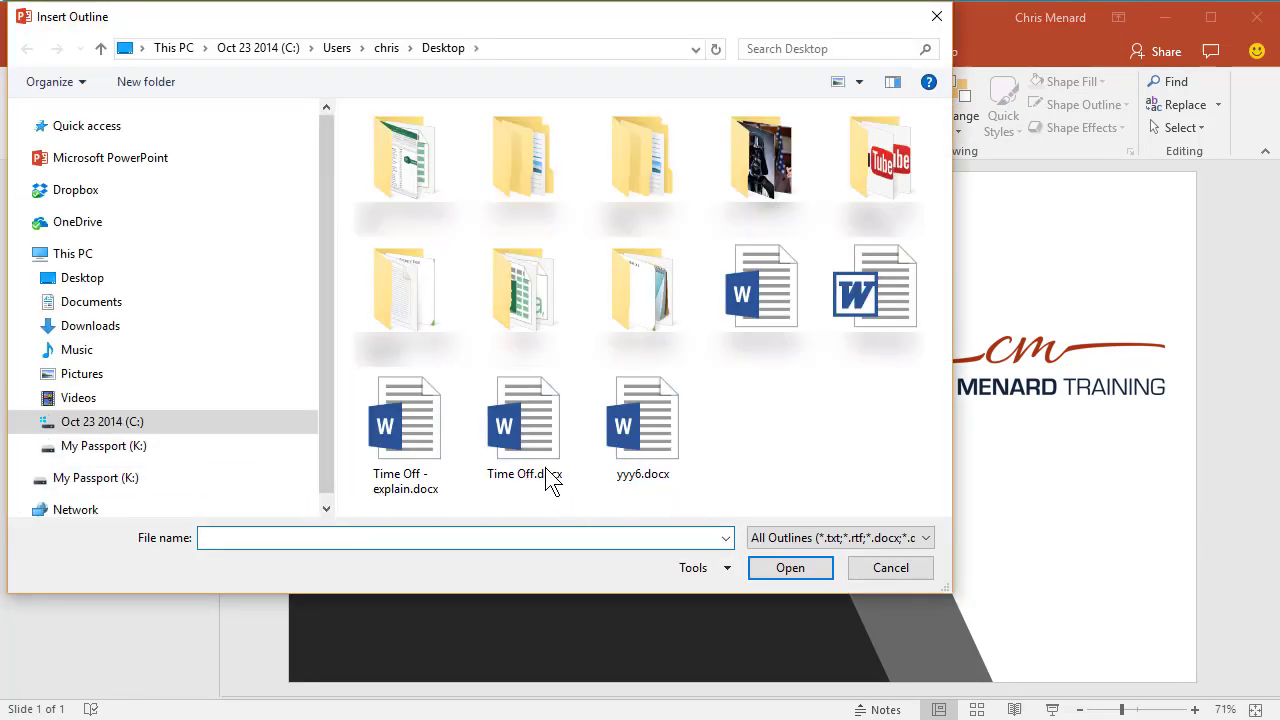
pyautogui.click(523, 425)
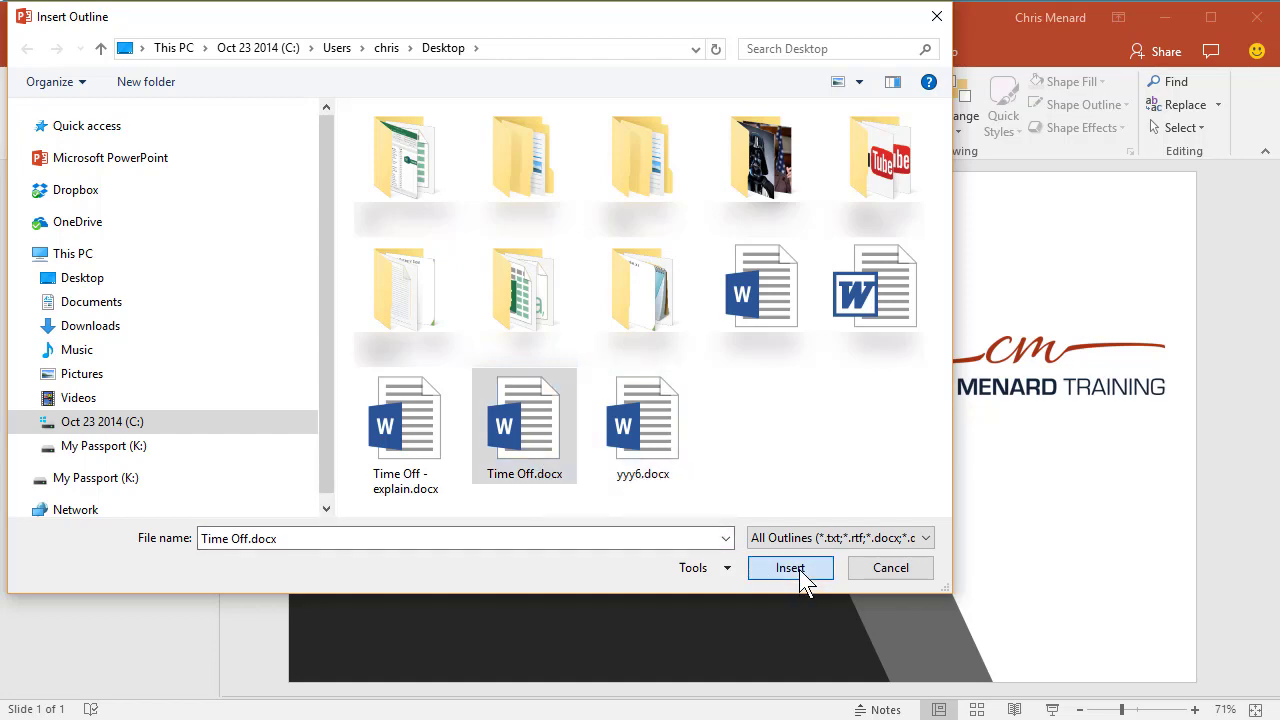
pyautogui.click(790, 568)
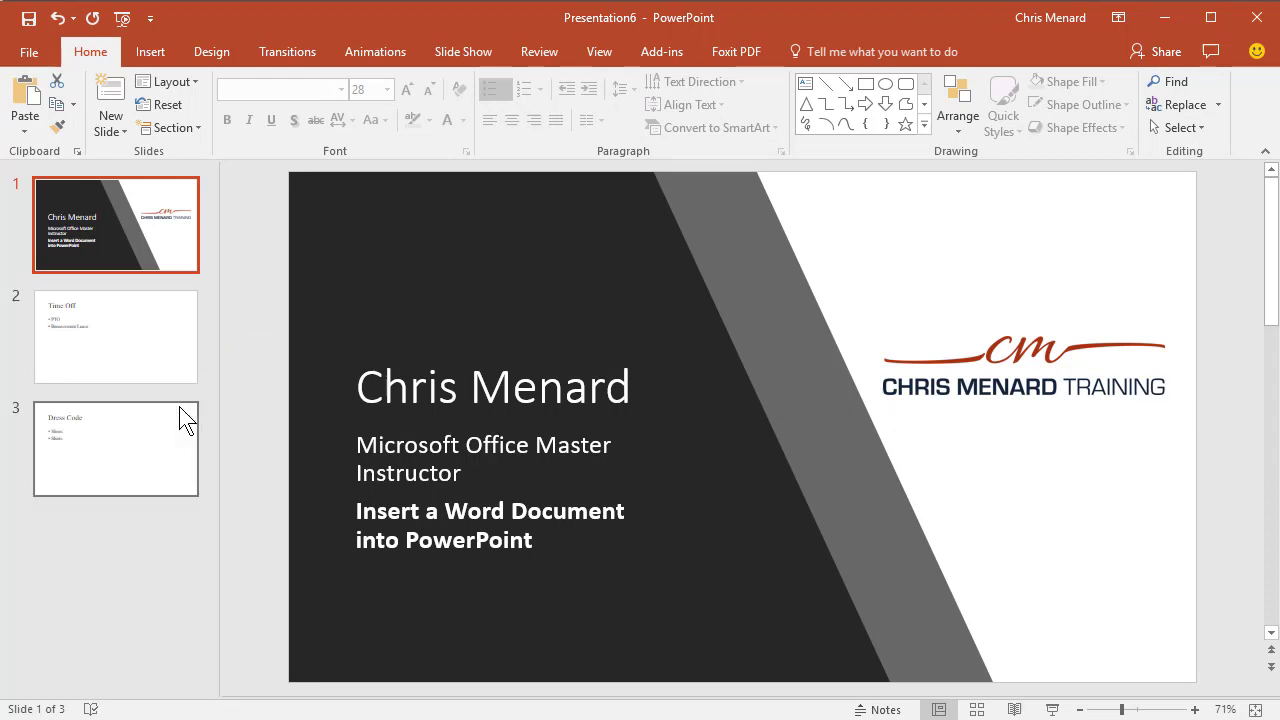
pyautogui.moveTo(140, 370)
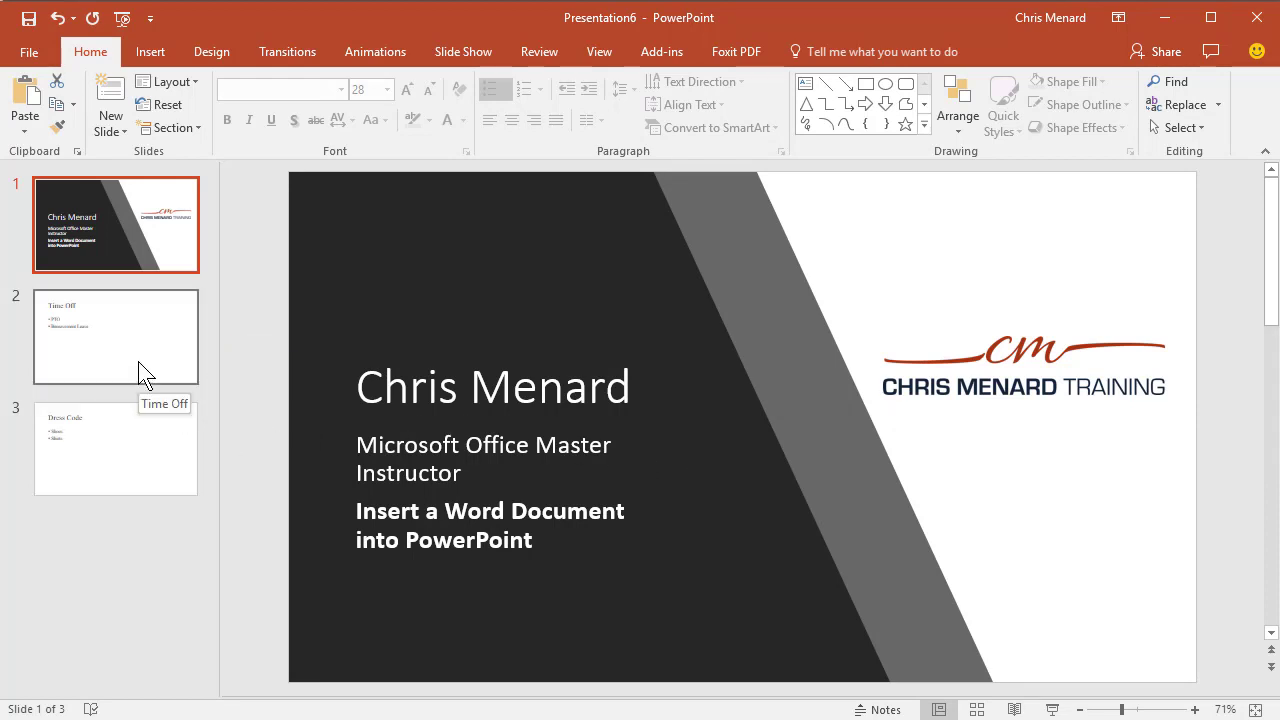
# Step: Review the Time Off slide (PTO, Bereavement Leave), then Dress Code (Shoes, Shirts)
pyautogui.click(115, 336)
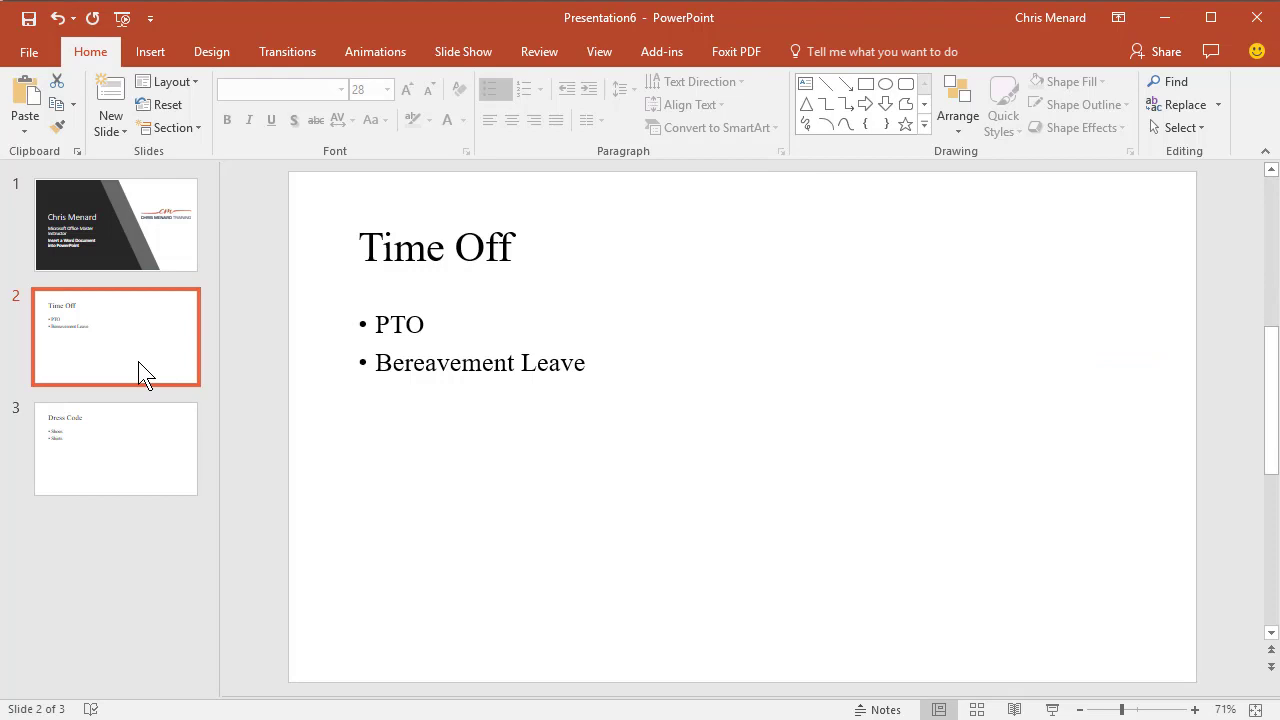
pyautogui.click(115, 448)
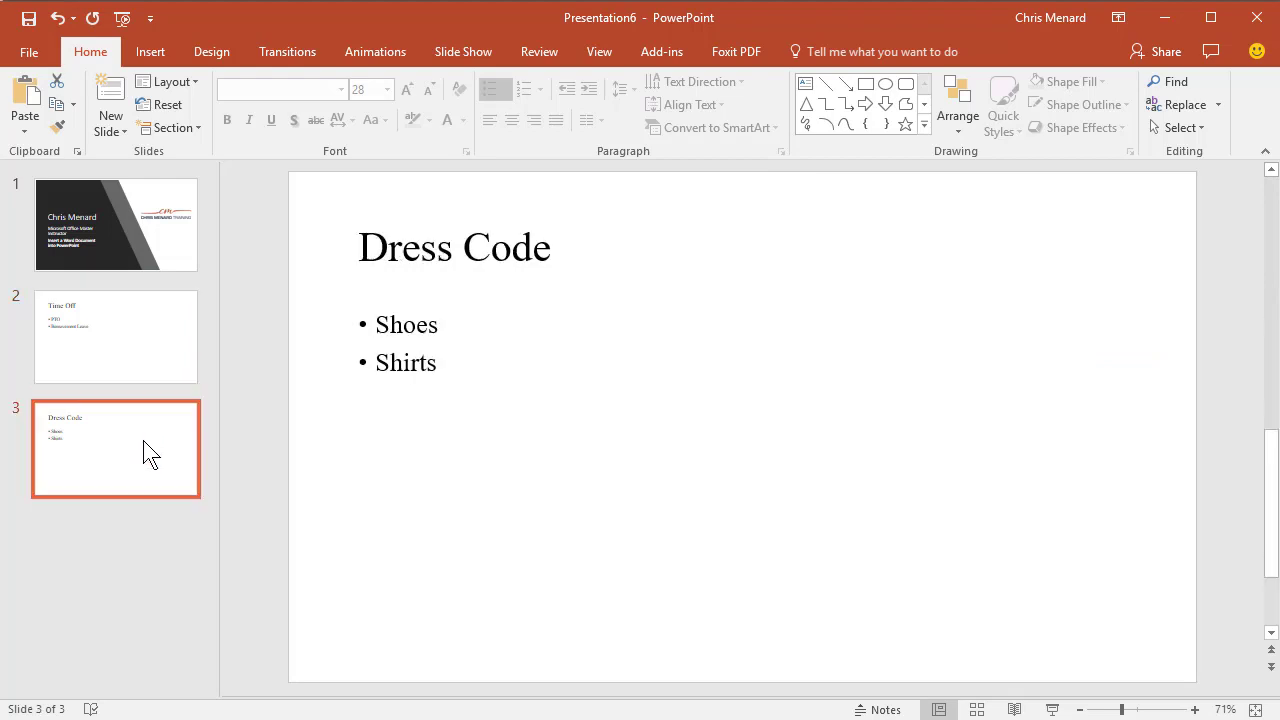
pyautogui.moveTo(208, 300)
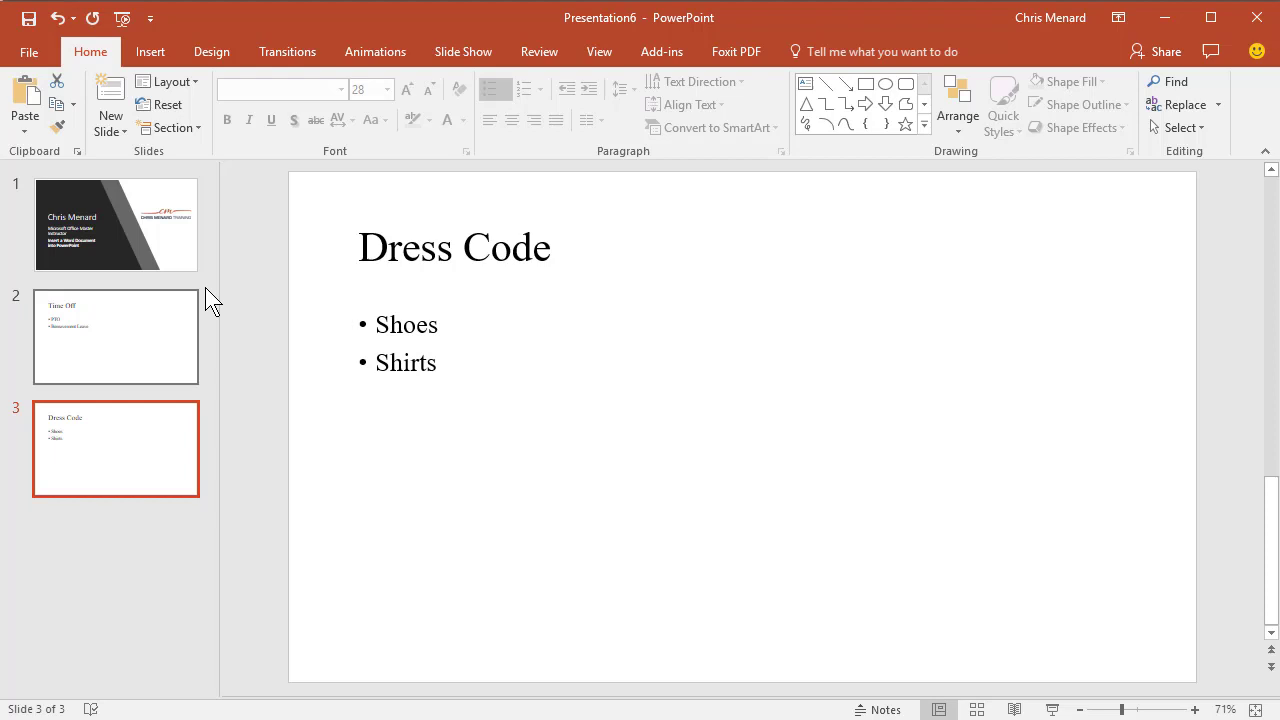
# Step: Apply the Facet theme, check the Time Off slide, then switch to another theme
pyautogui.click(211, 51)
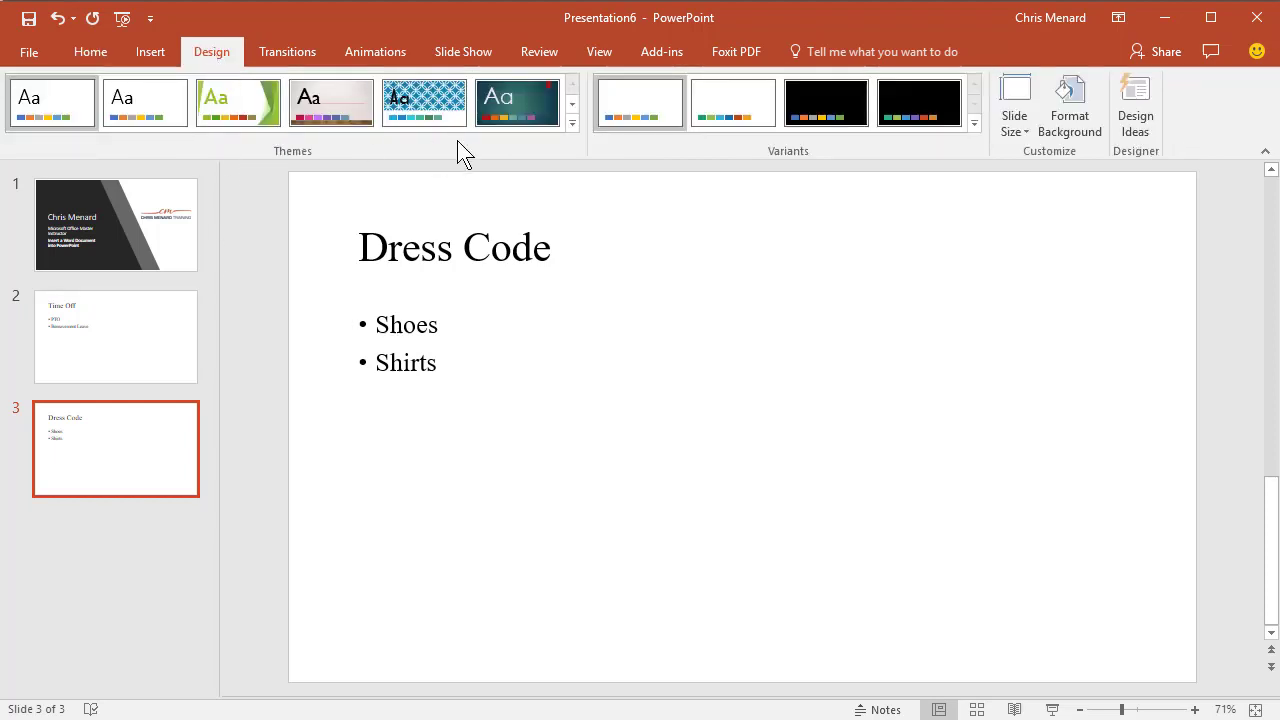
pyautogui.click(572, 124)
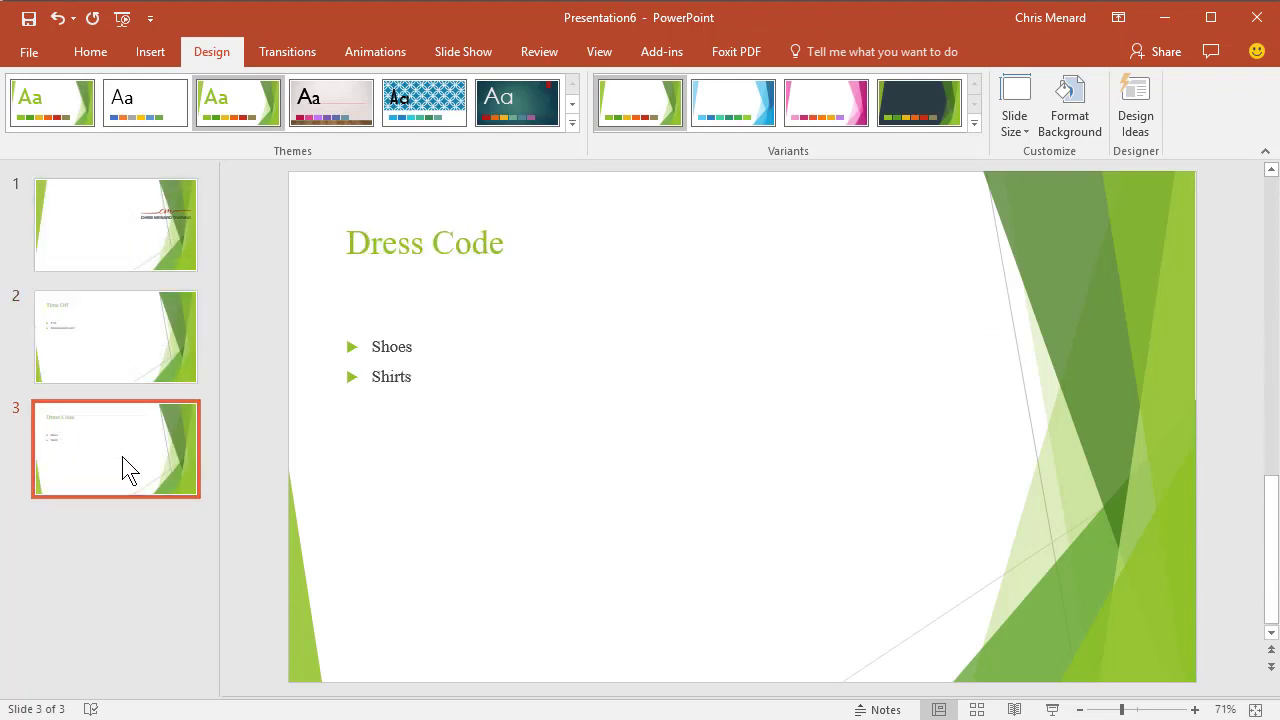
pyautogui.click(115, 336)
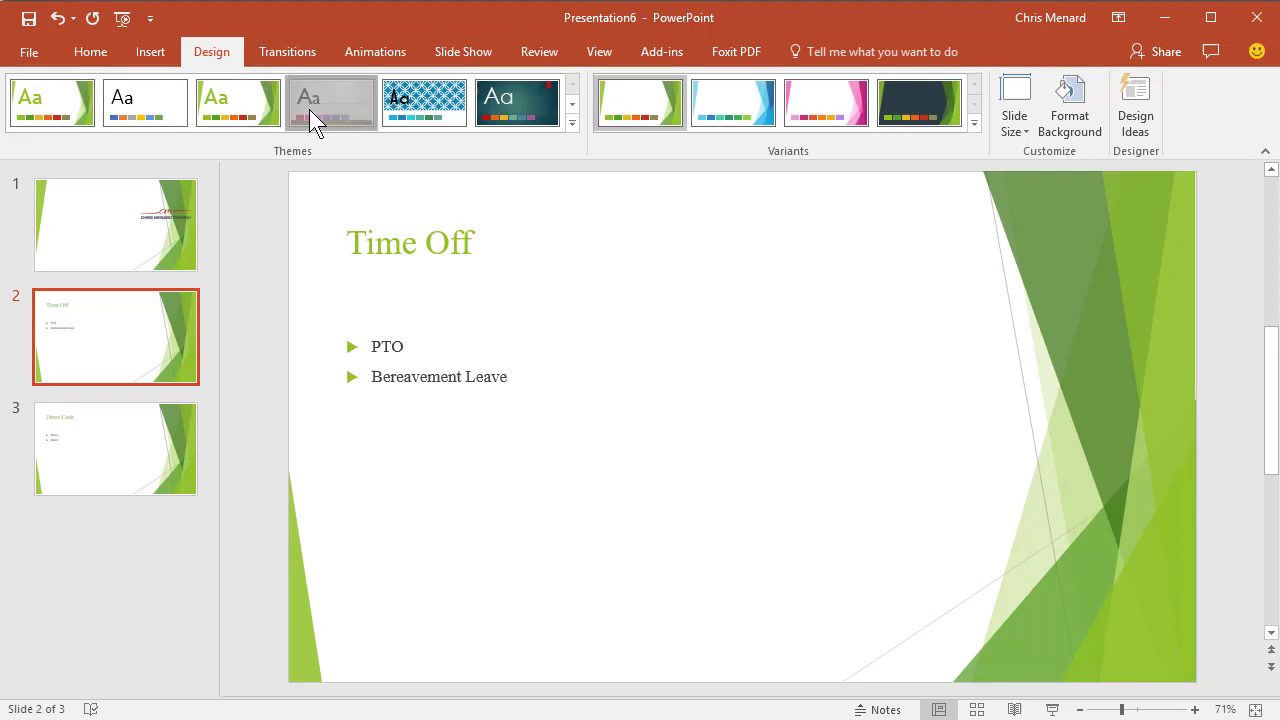
pyautogui.click(330, 102)
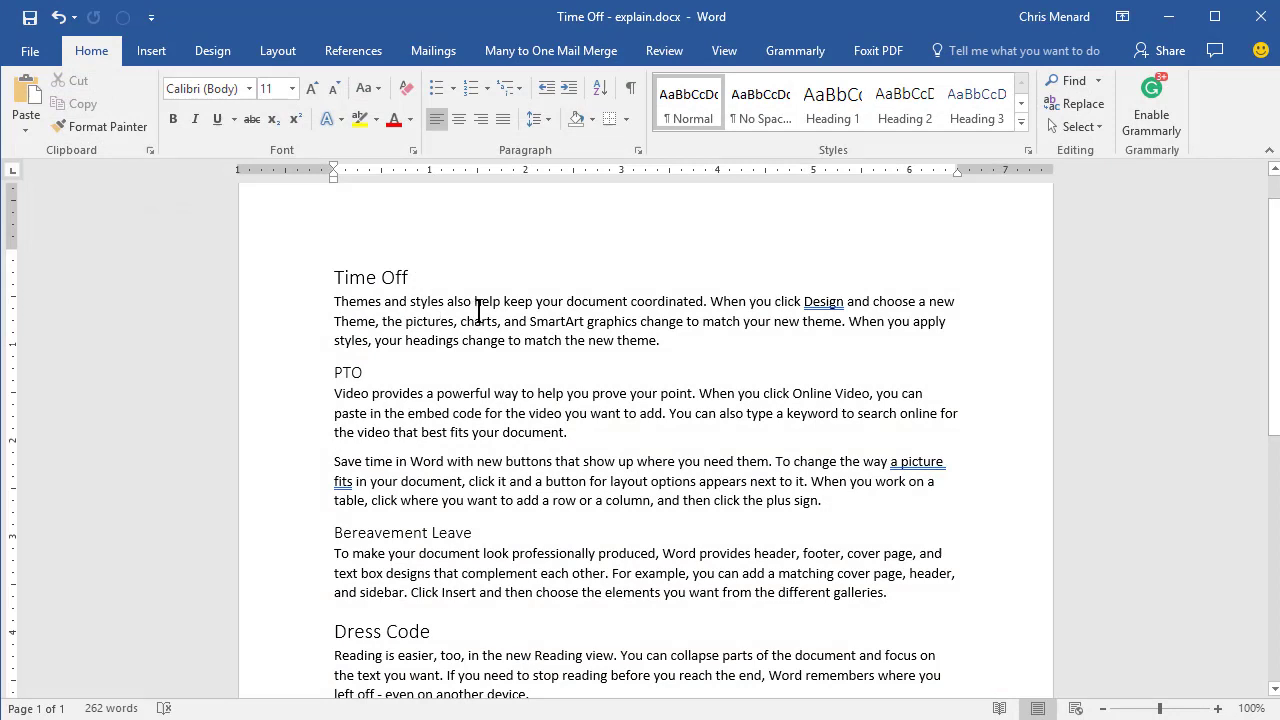
pyautogui.moveTo(728, 75)
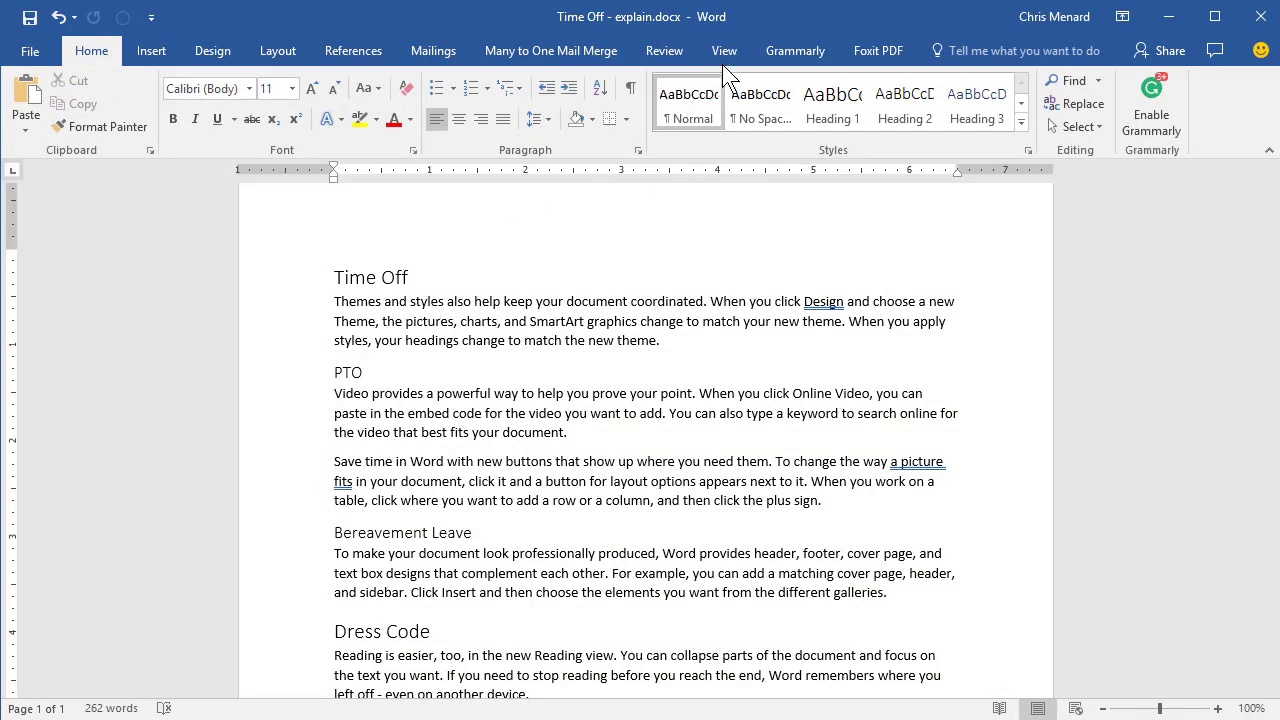
pyautogui.click(724, 50)
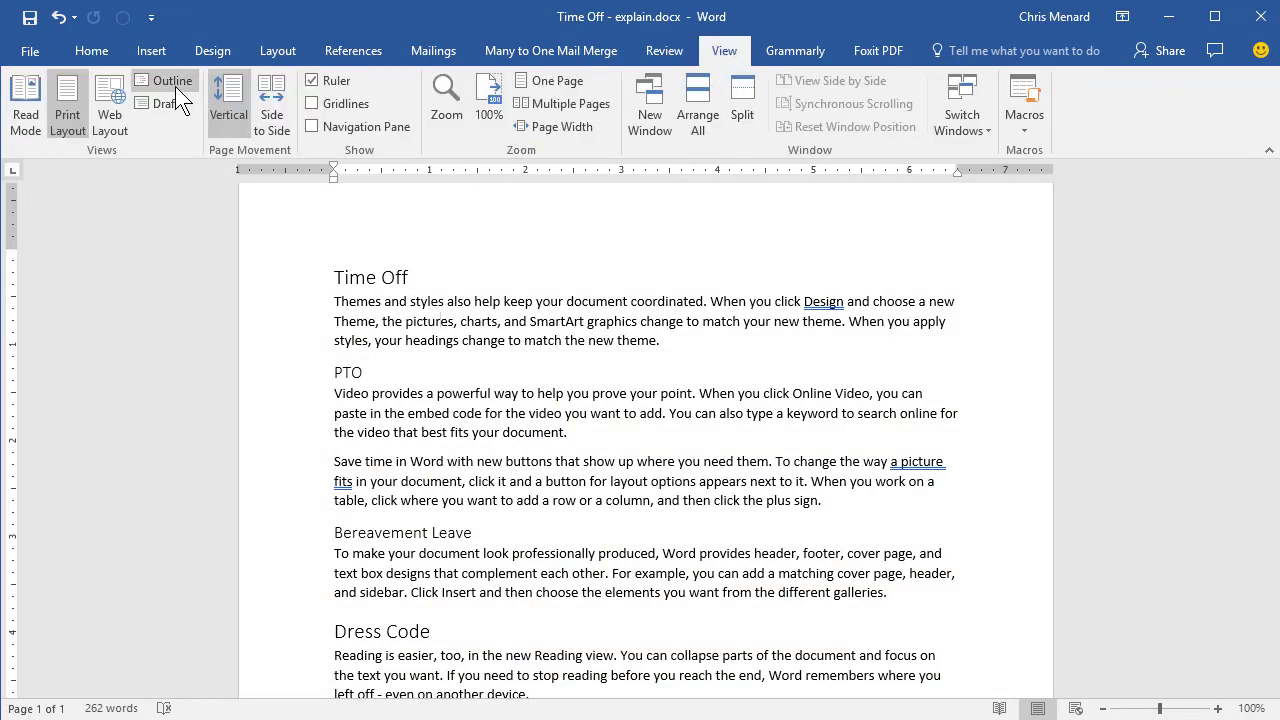
pyautogui.click(172, 80)
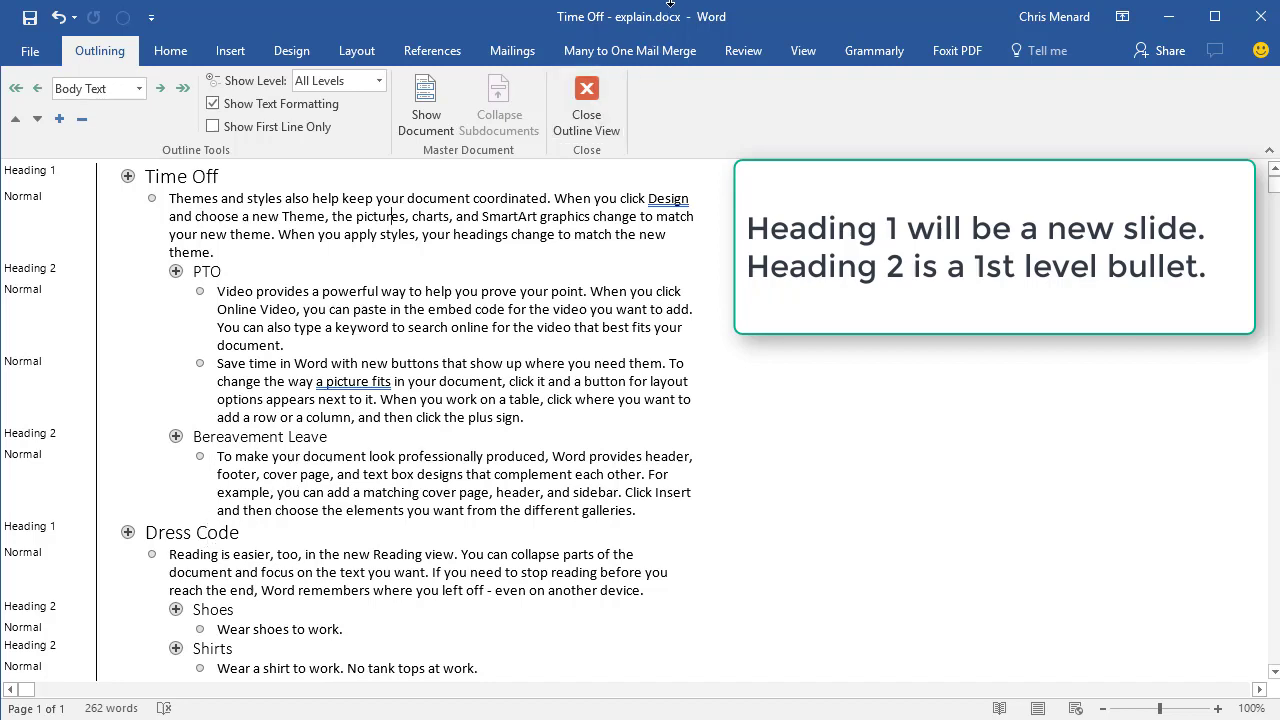
pyautogui.moveTo(586, 100)
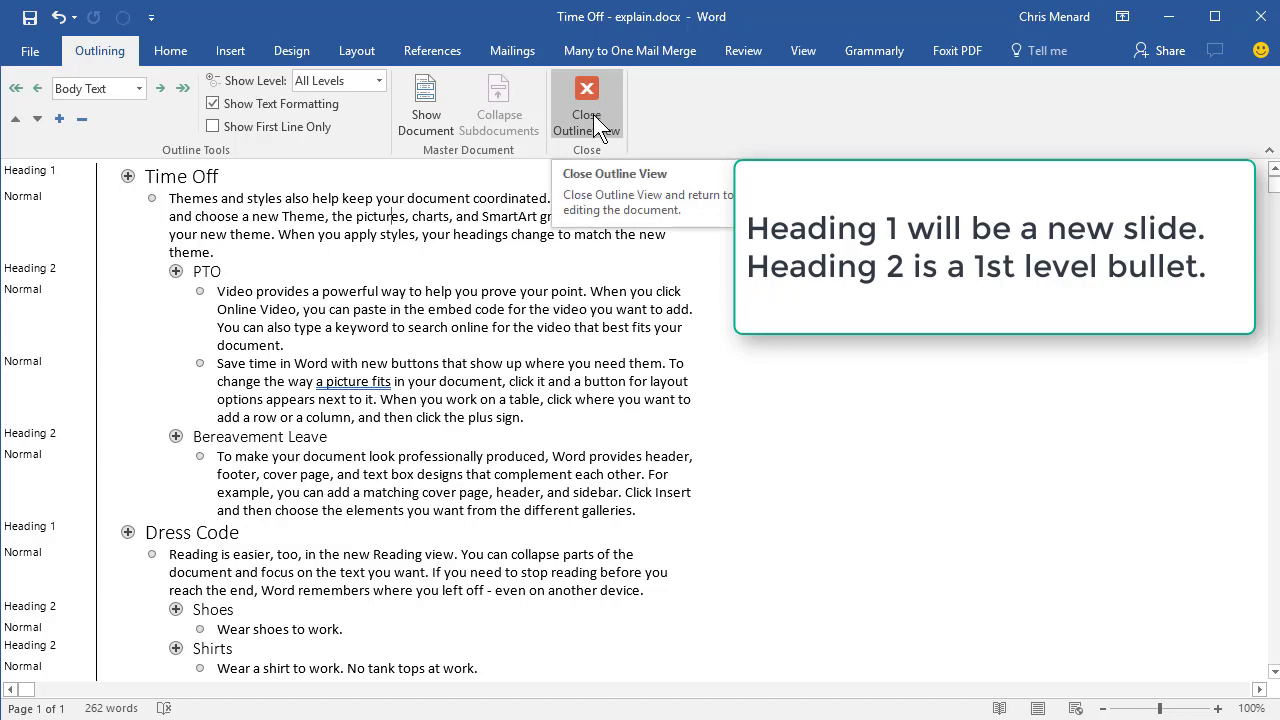
pyautogui.click(586, 105)
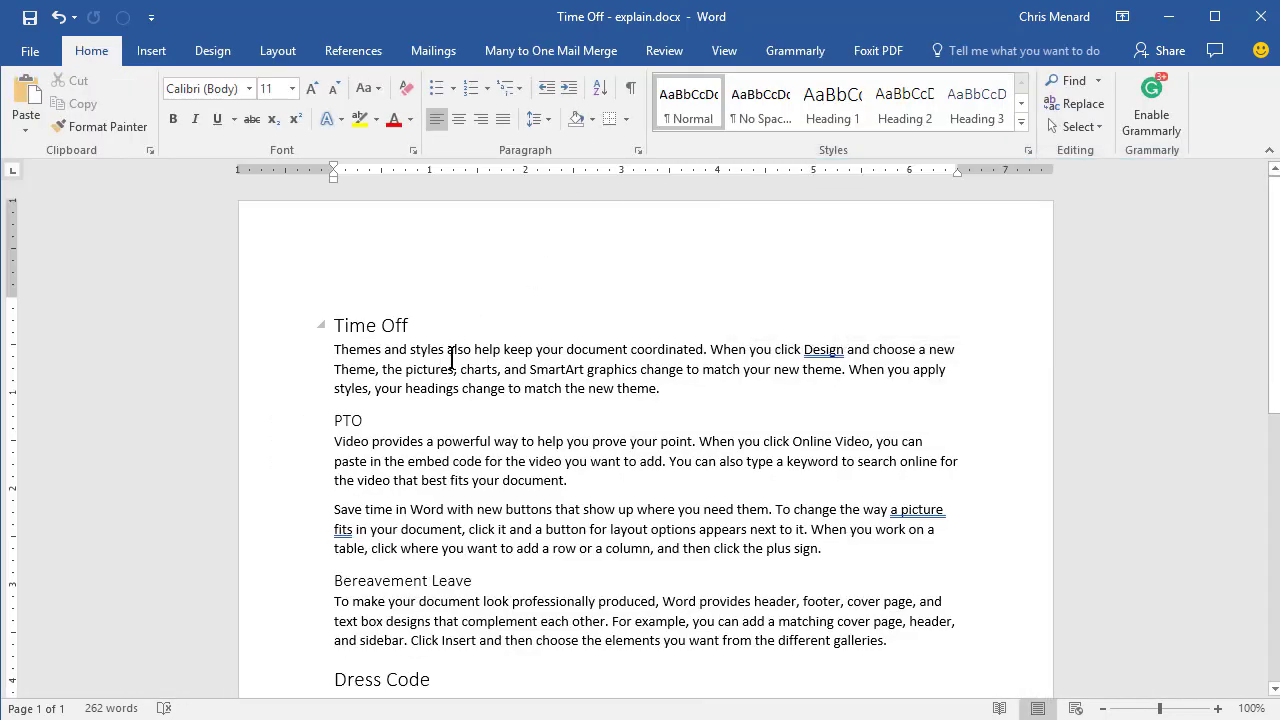
pyautogui.click(832, 104)
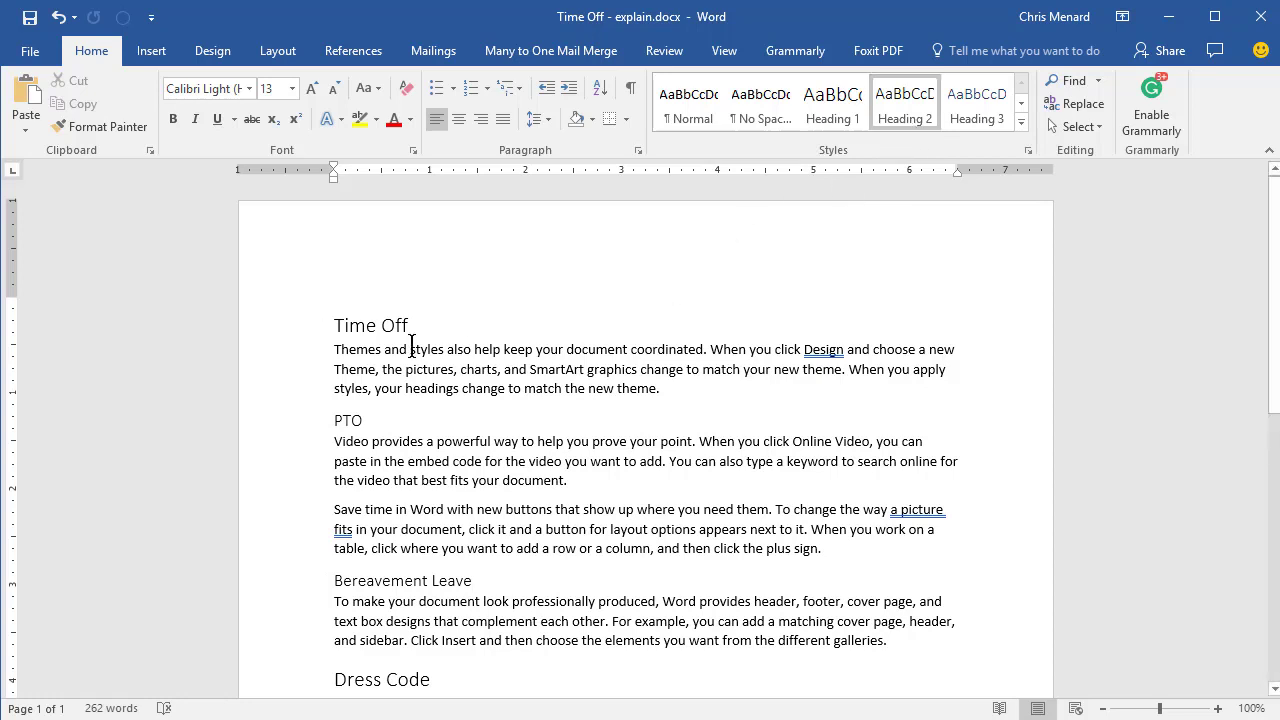
pyautogui.scroll(-3)
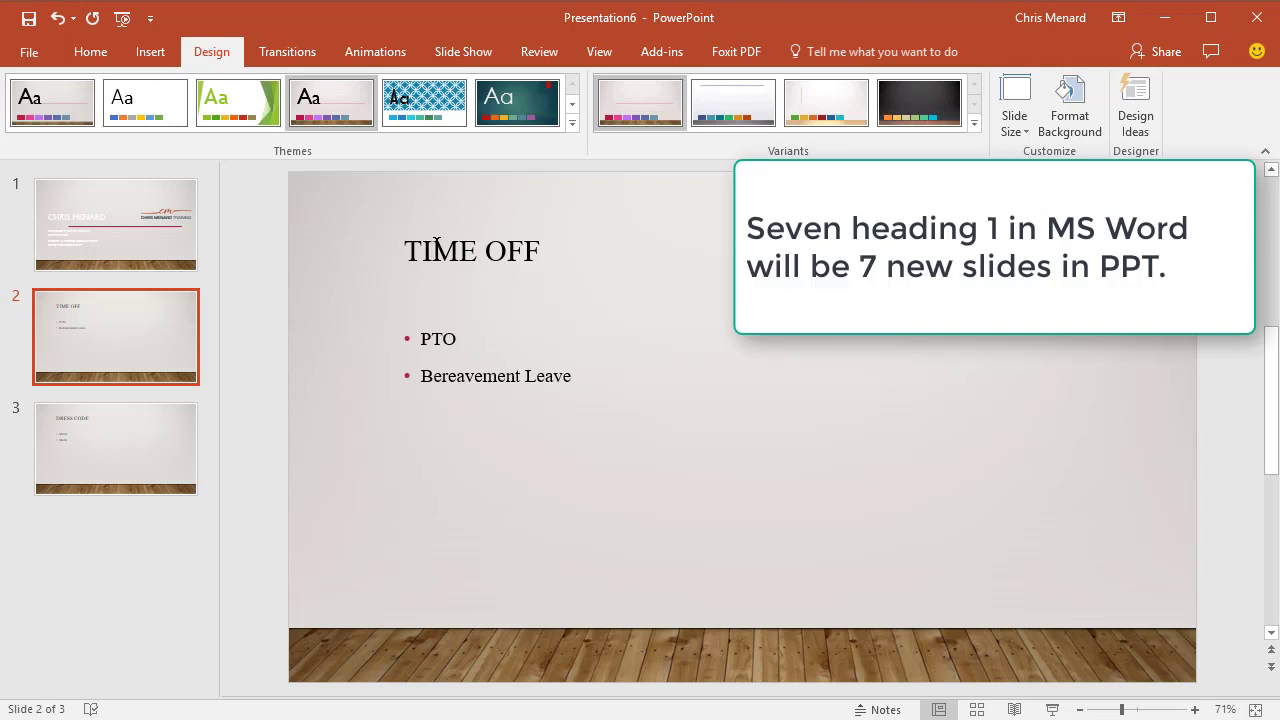
pyautogui.moveTo(385, 358)
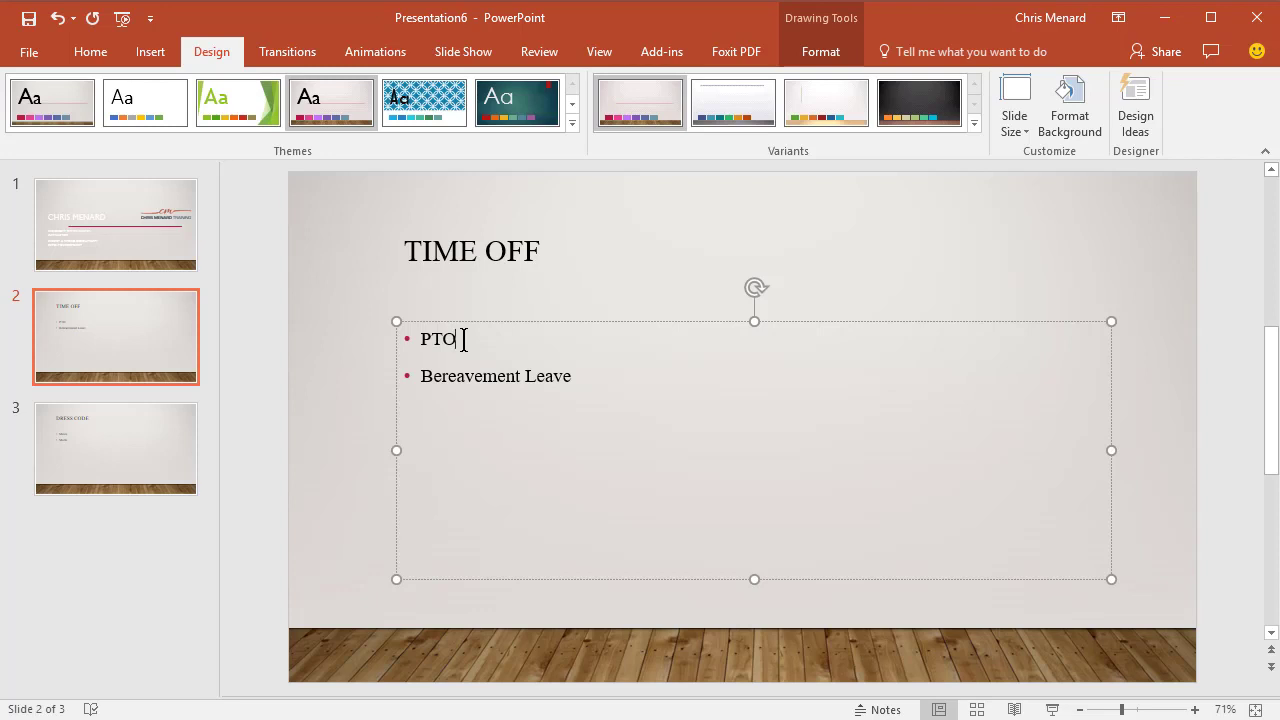
pyautogui.press('enter')
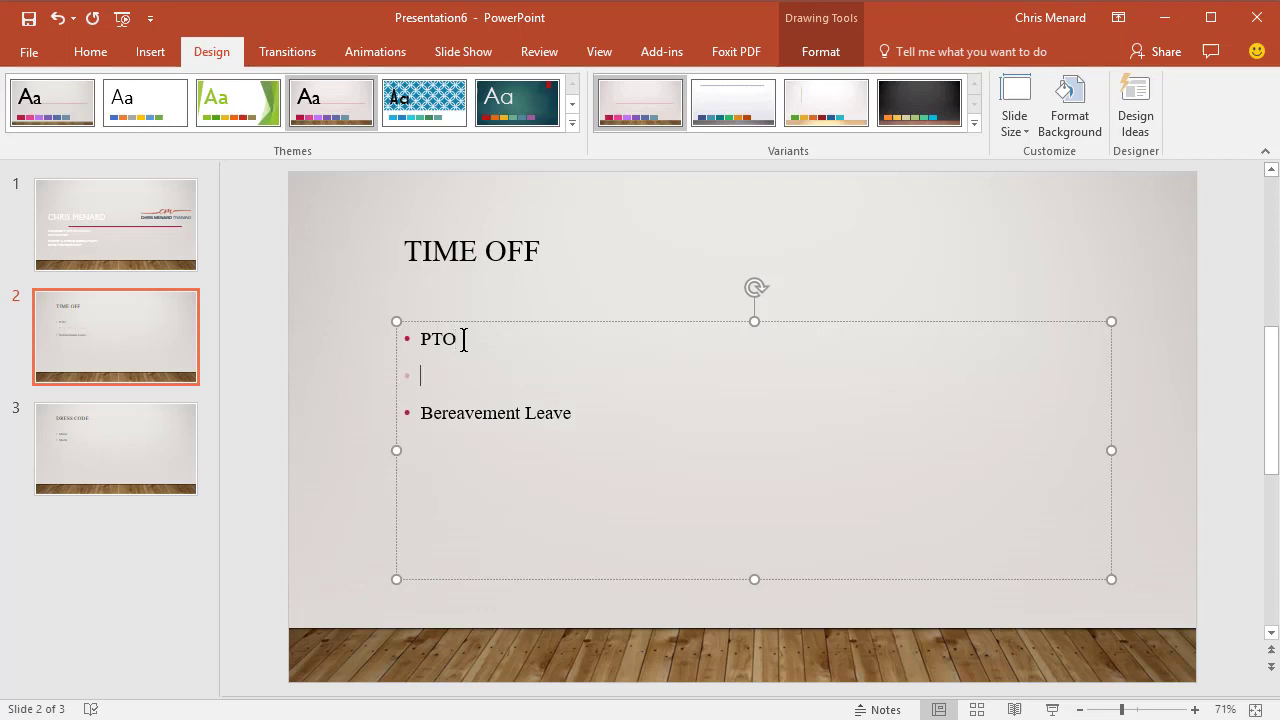
pyautogui.write('lkasjdfaslk;jfalksdjalkjs')
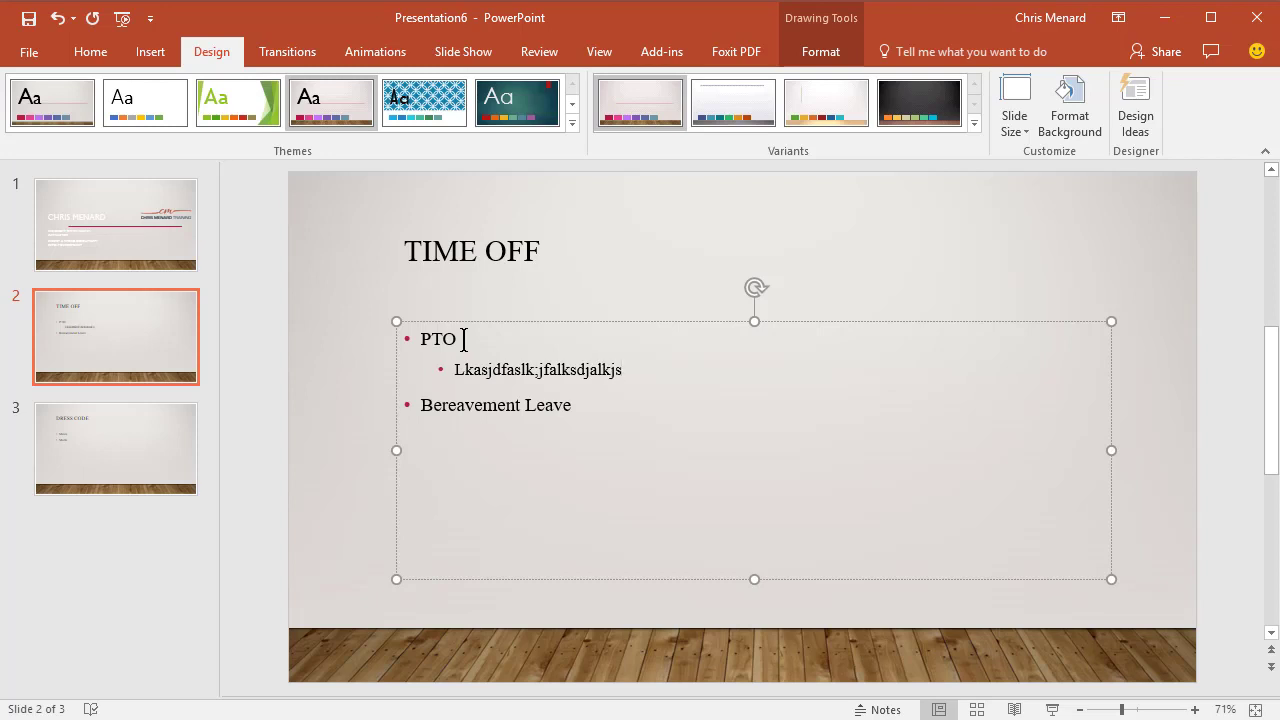
pyautogui.press('Backspace')
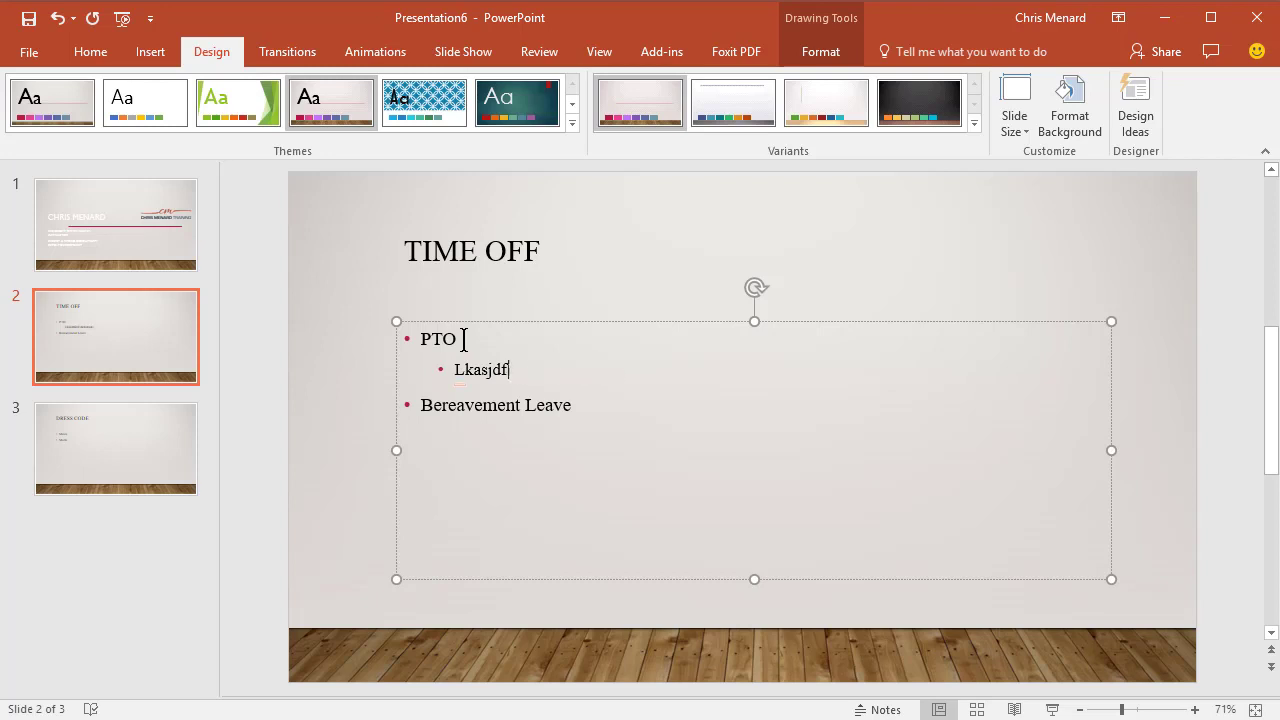
pyautogui.press('backspace')
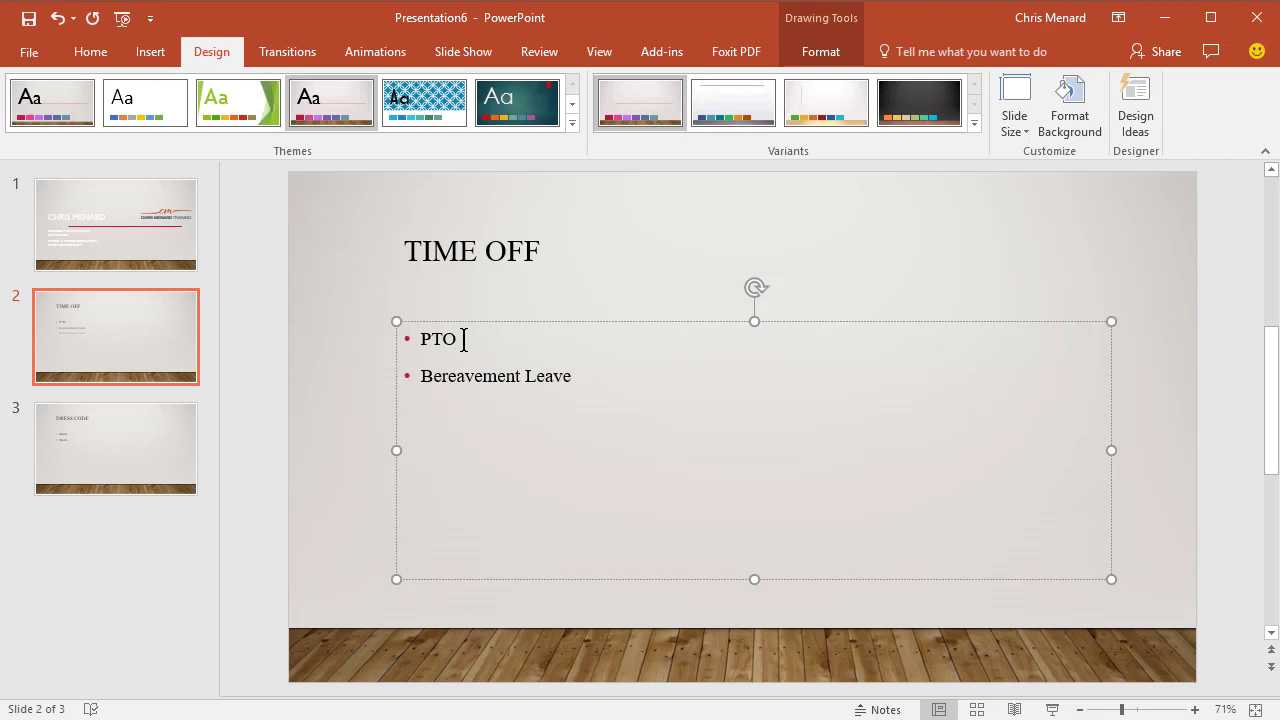
pyautogui.click(115, 448)
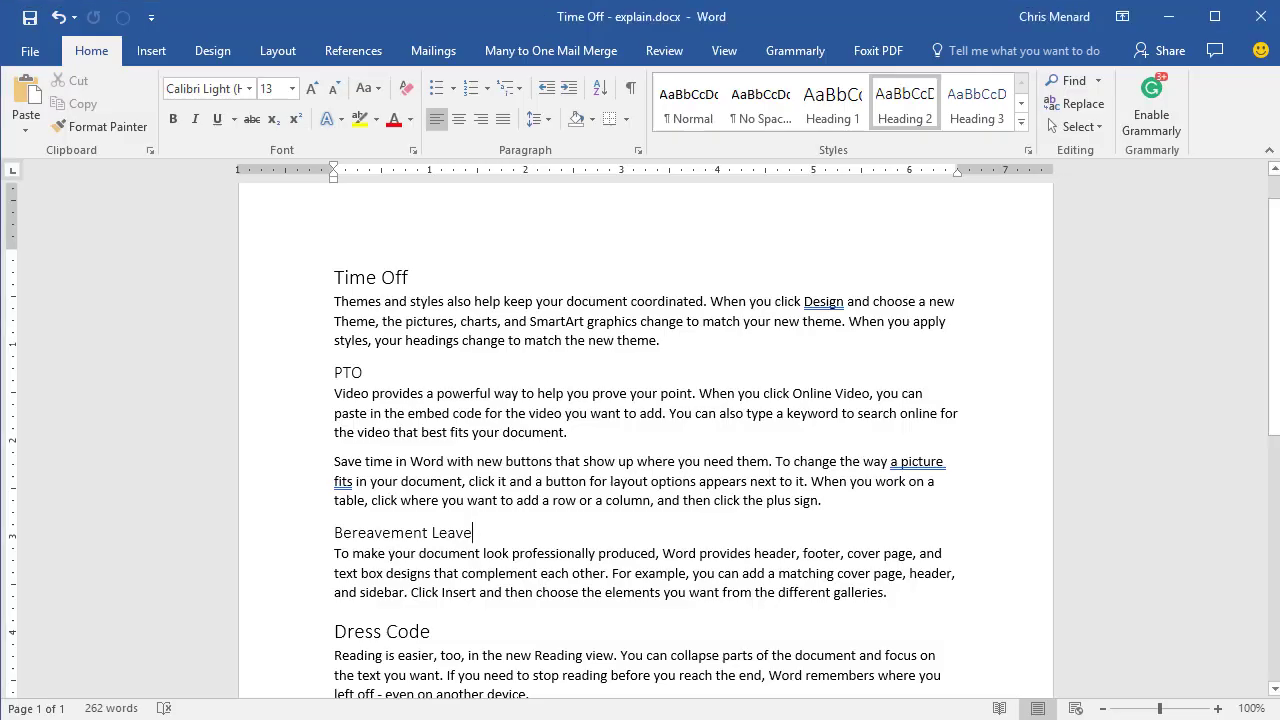
pyautogui.scroll(-3)
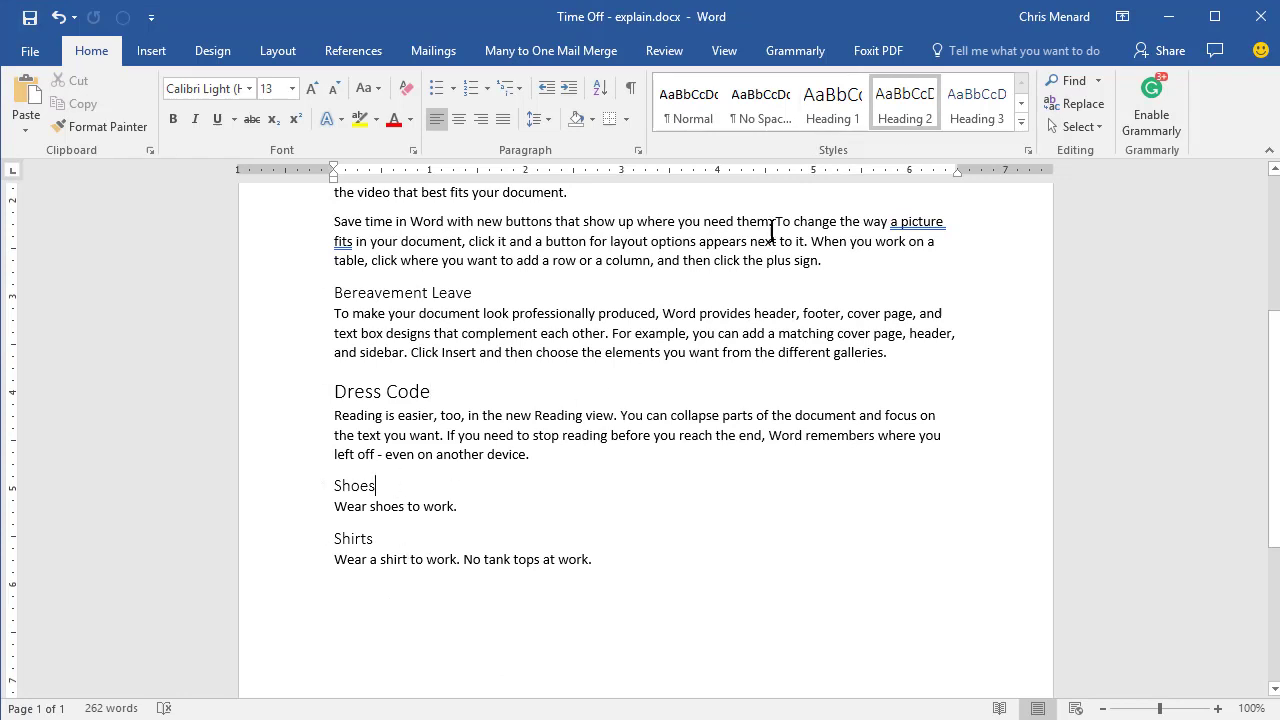
pyautogui.moveTo(620, 405)
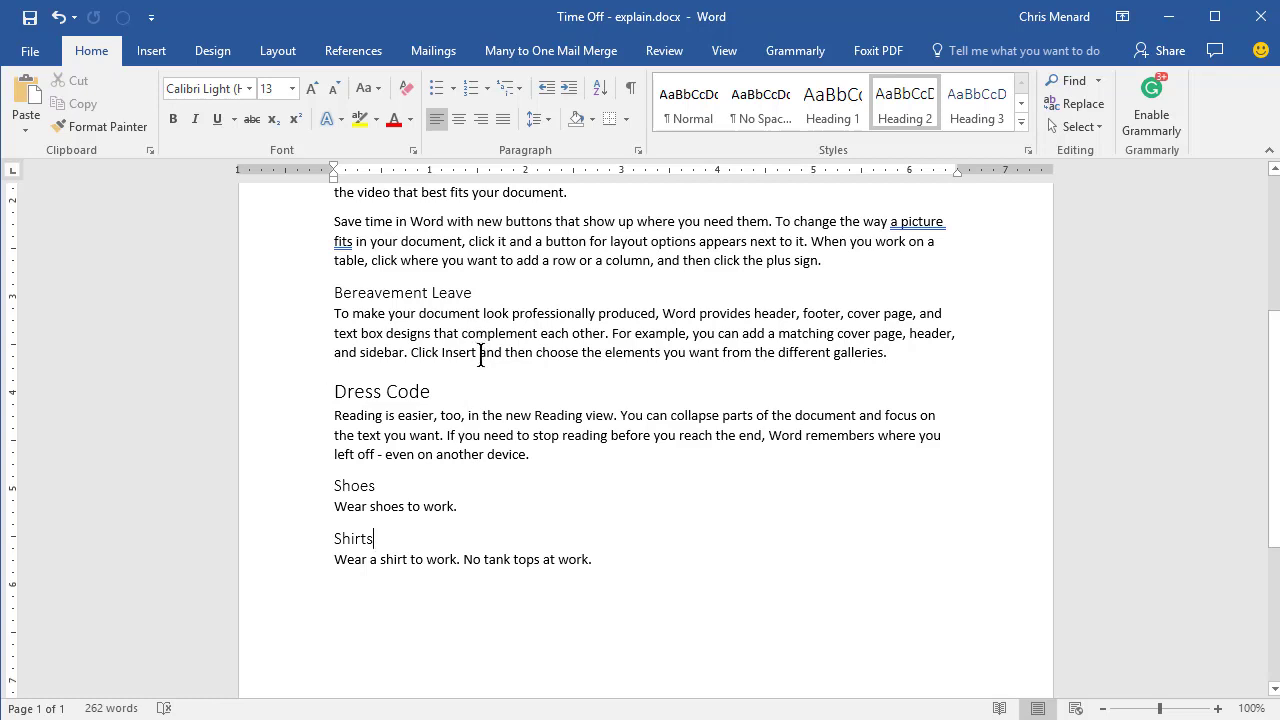
pyautogui.moveTo(471, 325)
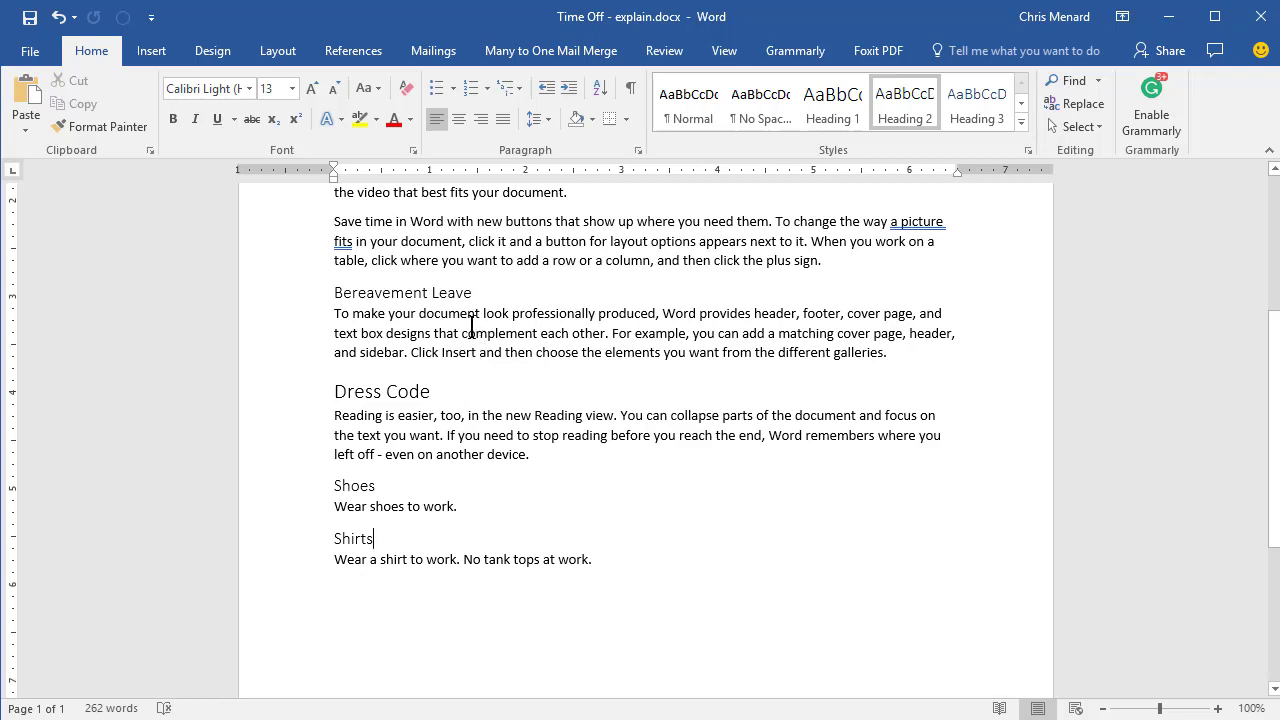
pyautogui.click(480, 333)
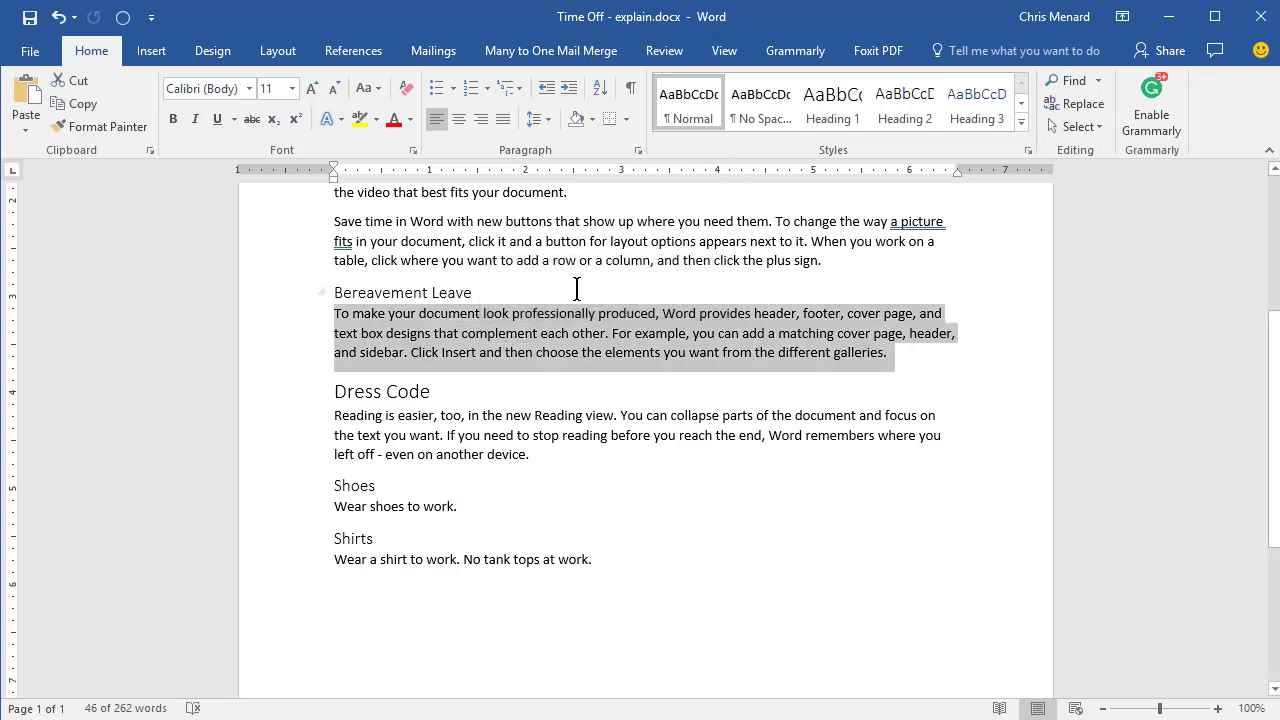
pyautogui.moveTo(540, 335)
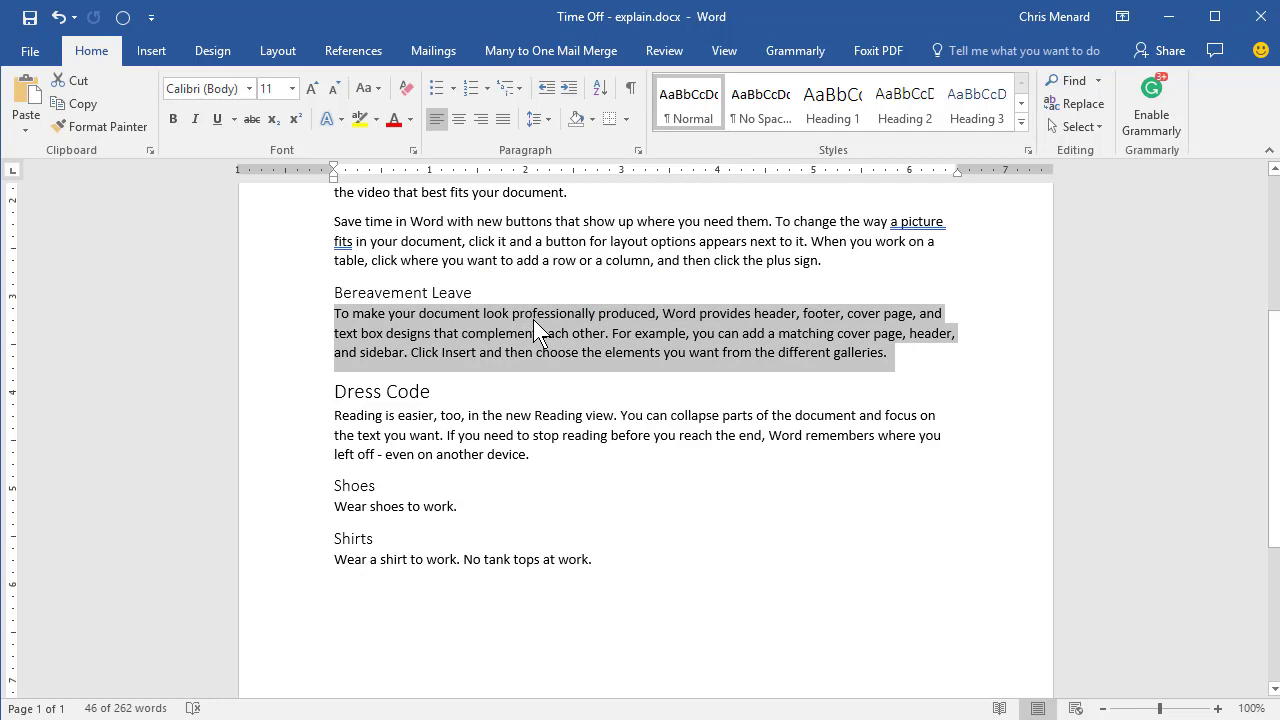
pyautogui.moveTo(537, 344)
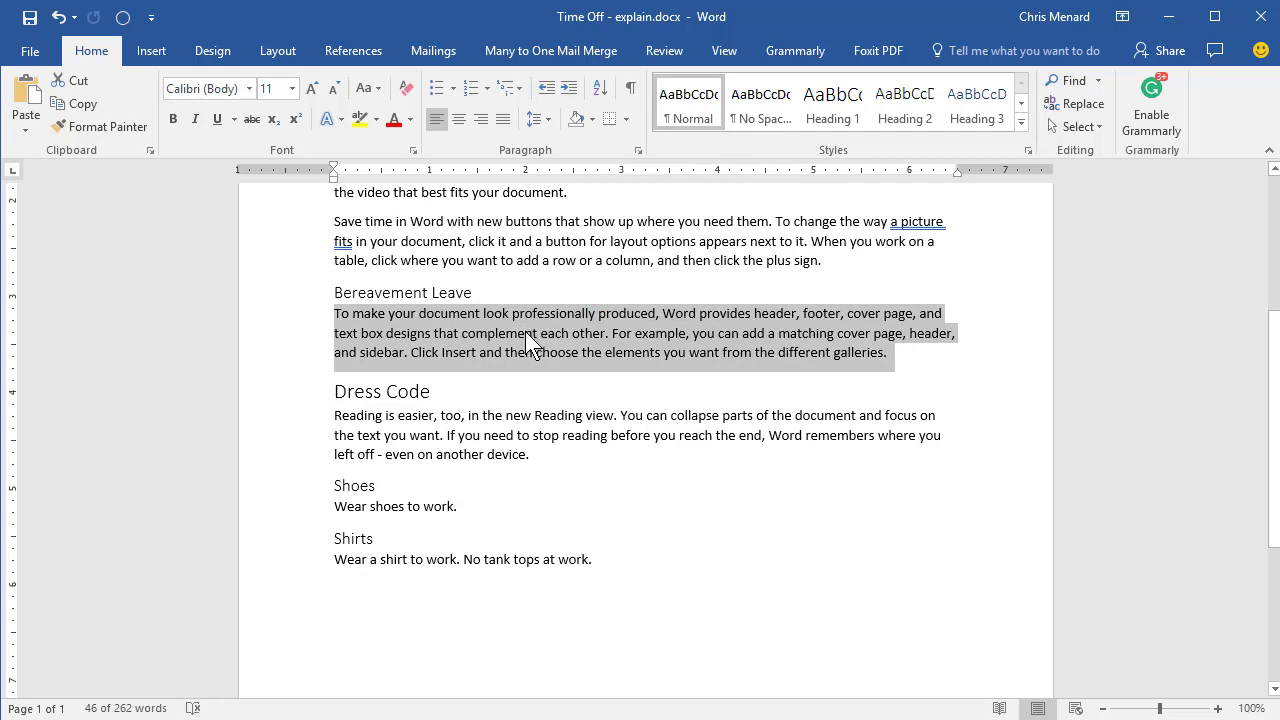